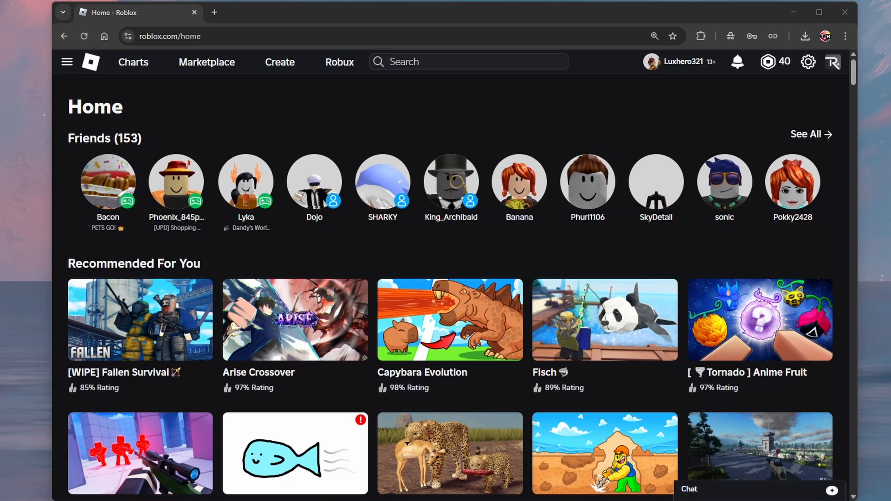
pyautogui.moveTo(675, 68)
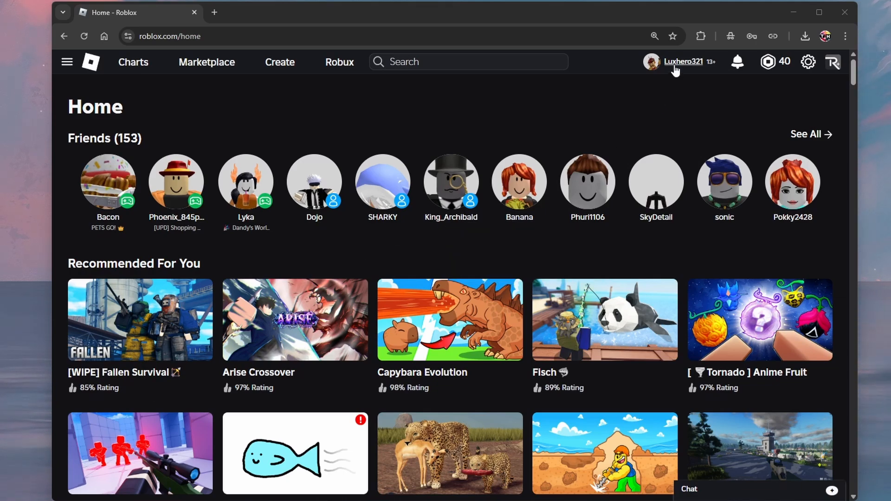
# Step: Go to your own Roblox profile page from the top bar username
pyautogui.click(684, 62)
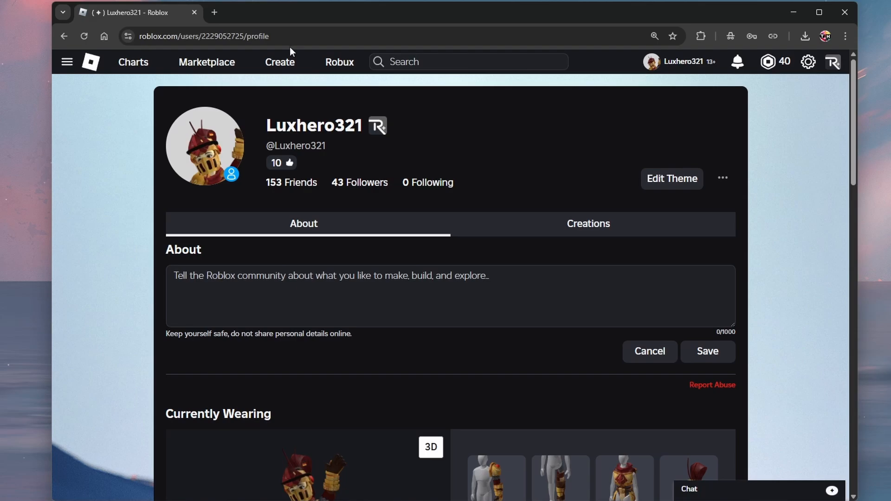
pyautogui.moveTo(97, 144)
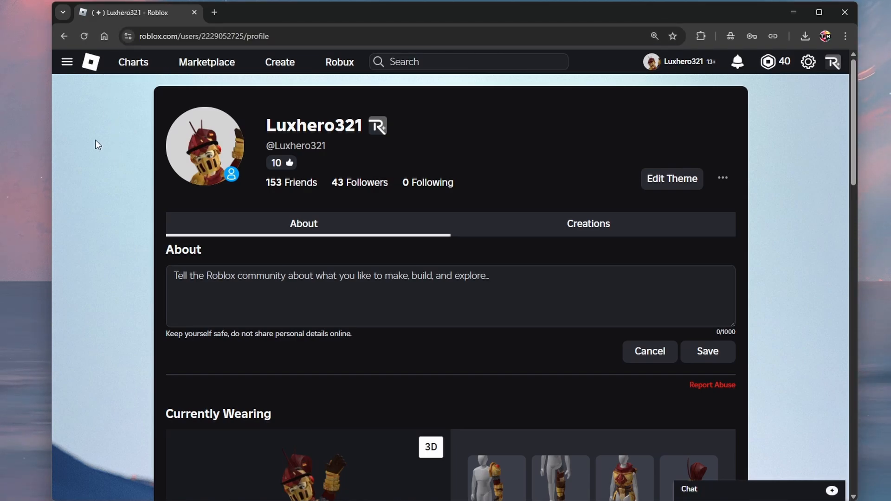
pyautogui.scroll(3)
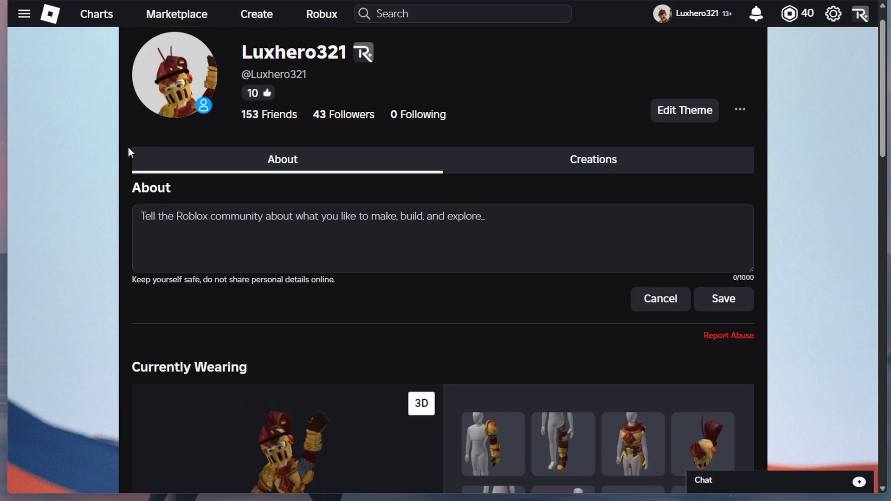
# Step: From the profile's Creations, reach the Tutorial Town page and its three-dot management menu
pyautogui.click(594, 159)
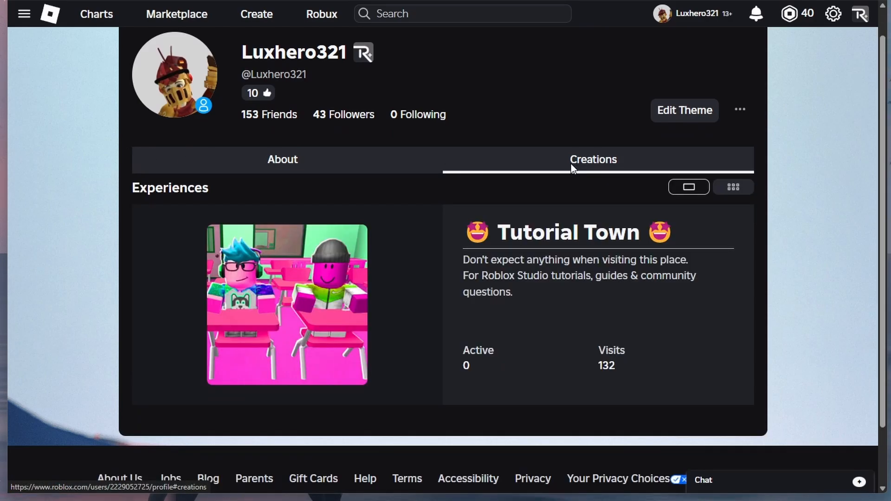
pyautogui.moveTo(344, 279)
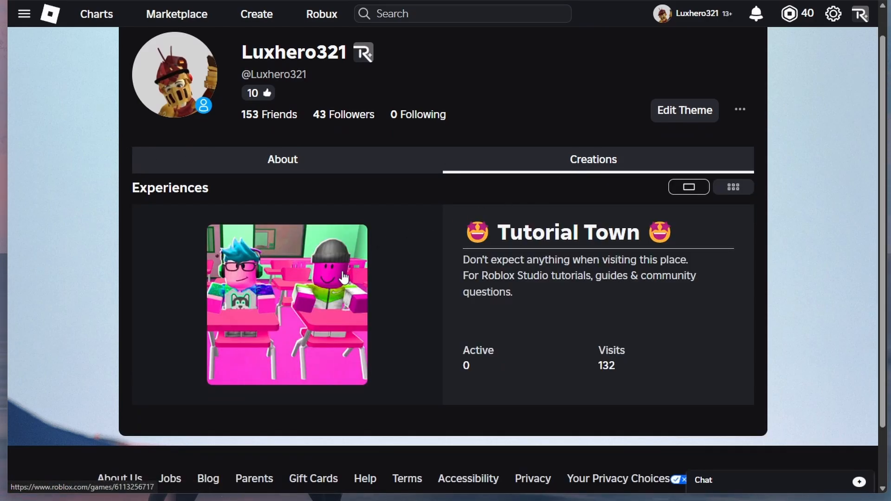
pyautogui.click(287, 305)
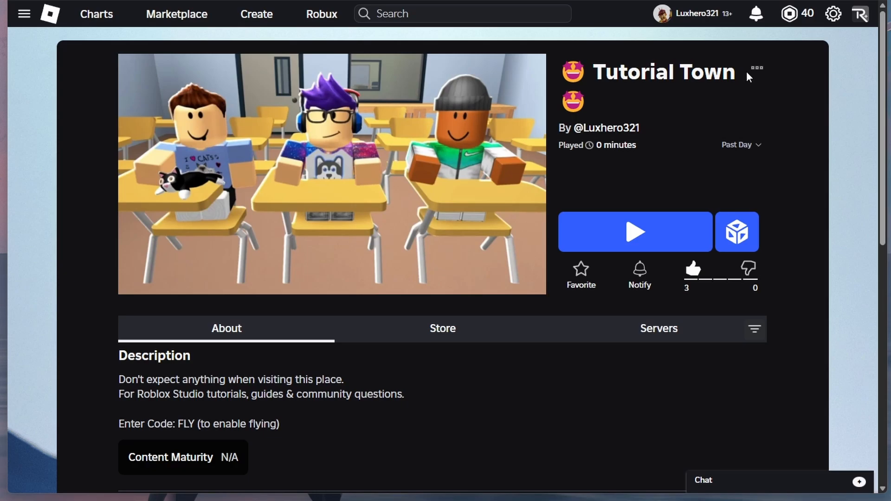
pyautogui.click(756, 69)
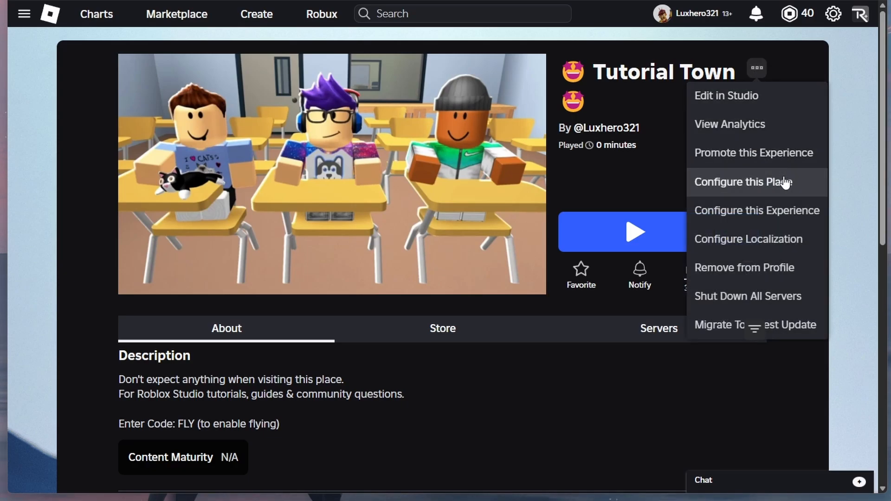
# Step: Configure this Place for Tutorial Town in Creator Hub, then head back toward the places list
pyautogui.click(742, 182)
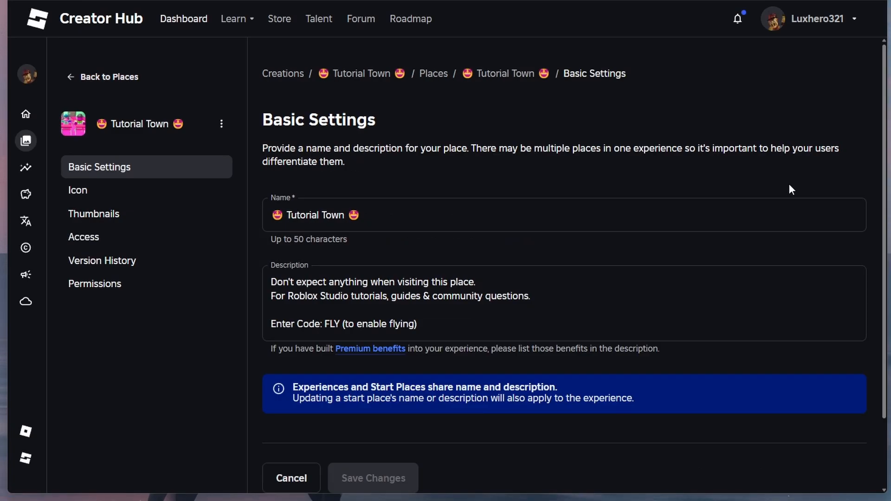
pyautogui.moveTo(262, 201)
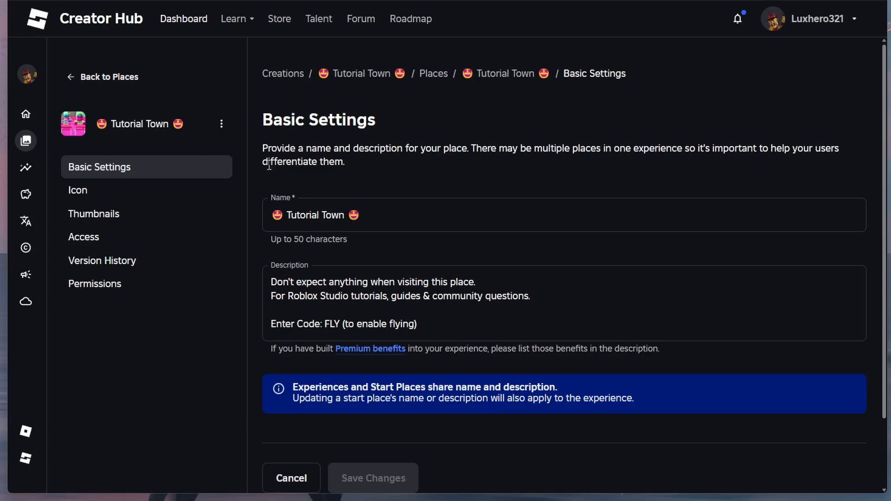
pyautogui.moveTo(125, 85)
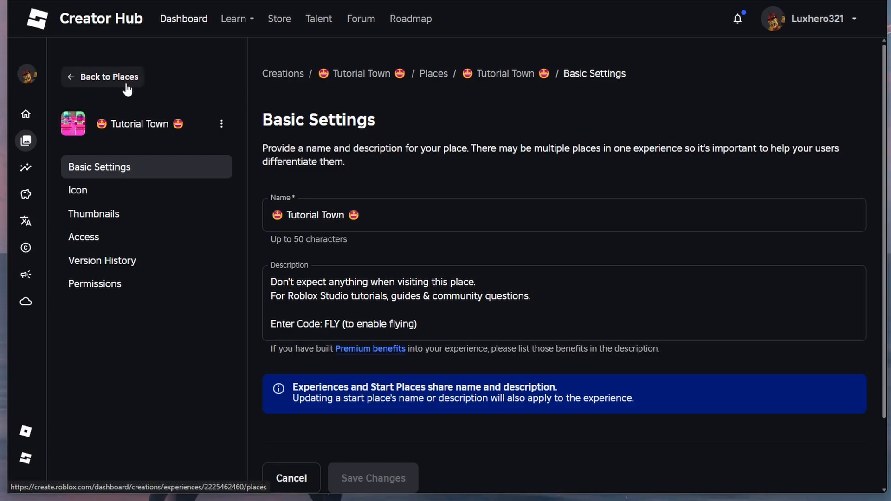
pyautogui.click(26, 140)
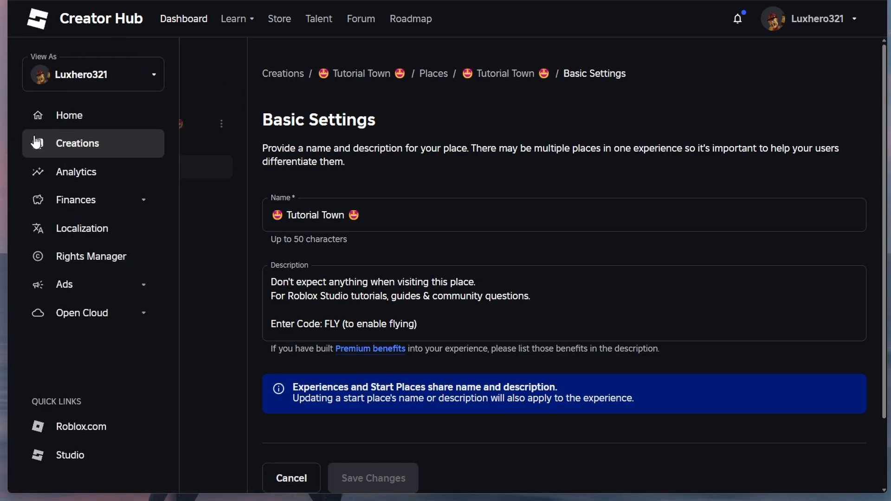
# Step: Navigate to the Creations overview listing the Test and Tutorial Town experiences
pyautogui.click(434, 74)
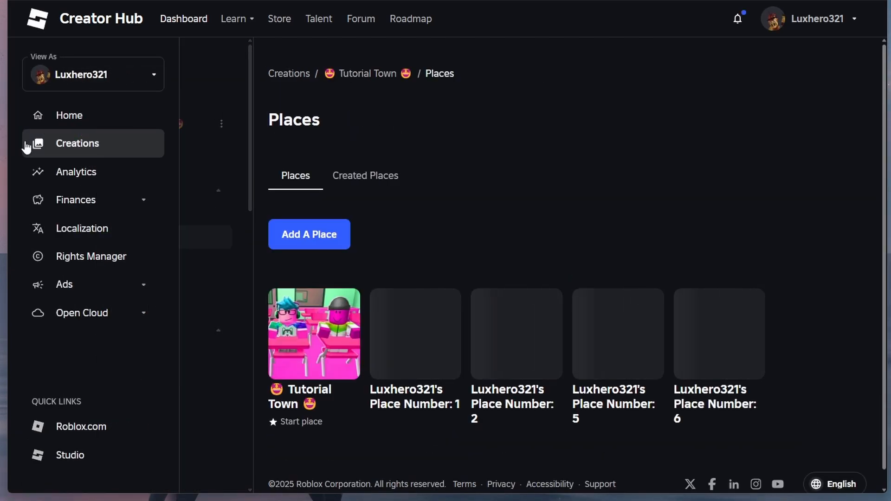
pyautogui.click(77, 143)
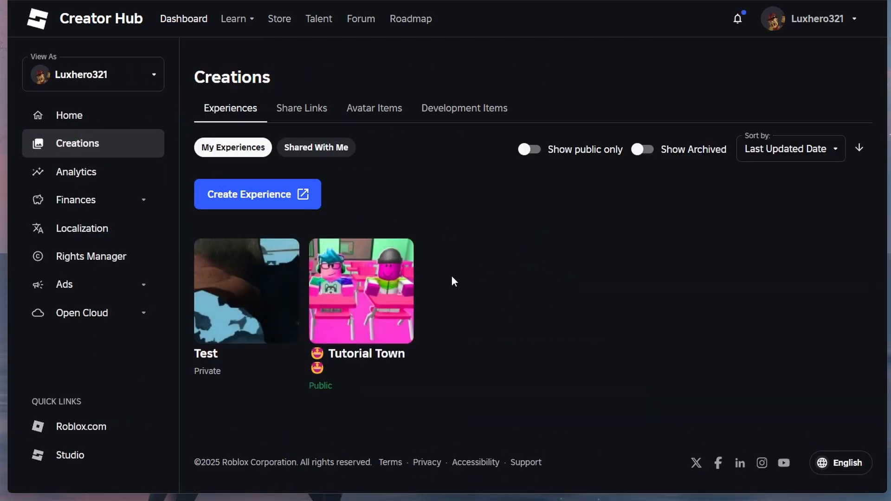
pyautogui.moveTo(402, 257)
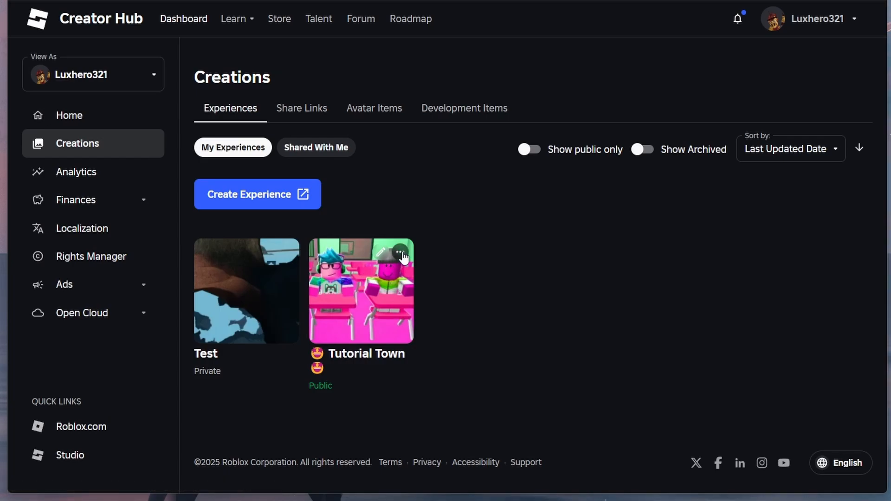
# Step: Archive Tutorial Town from its card menu and confirm, leaving only Test listed
pyautogui.click(401, 255)
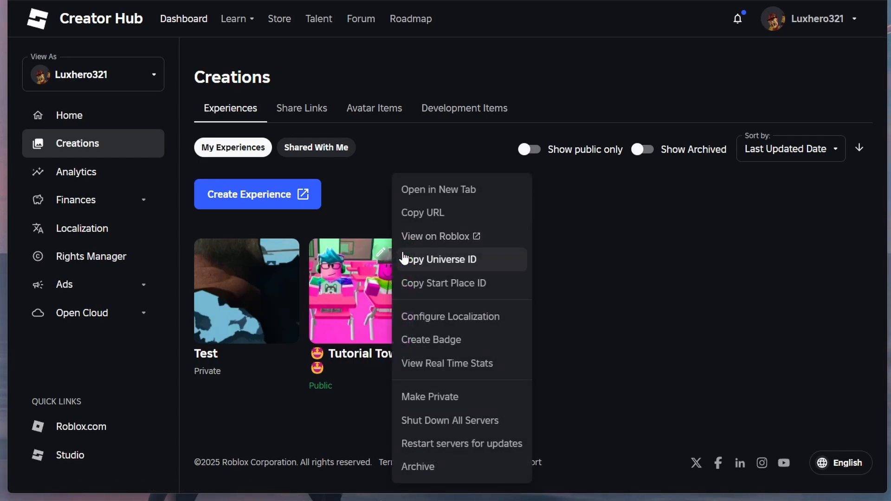
pyautogui.moveTo(435, 470)
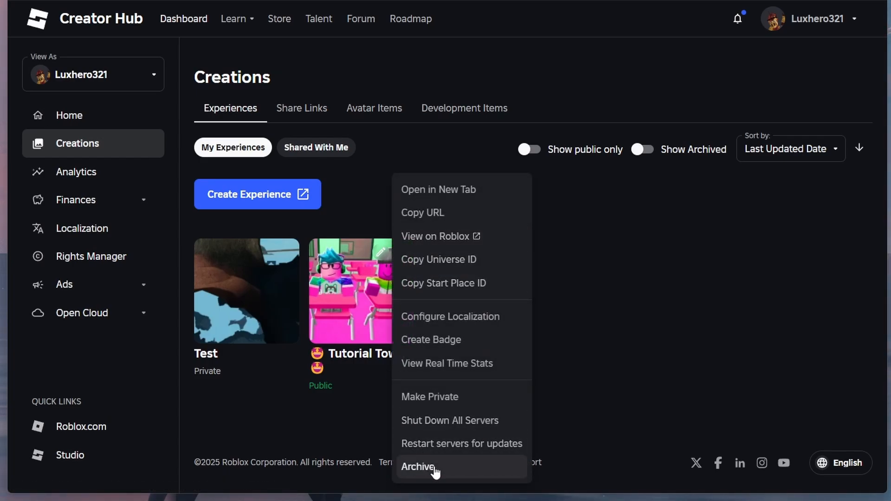
pyautogui.click(417, 467)
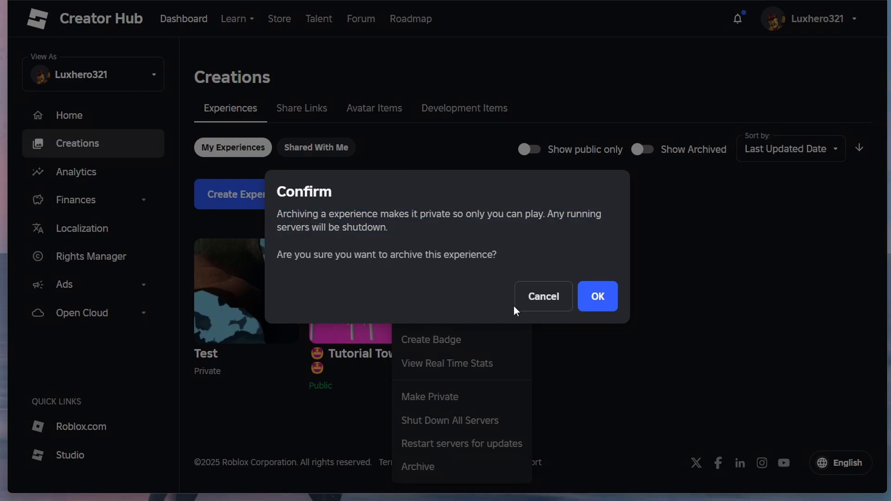
pyautogui.click(597, 296)
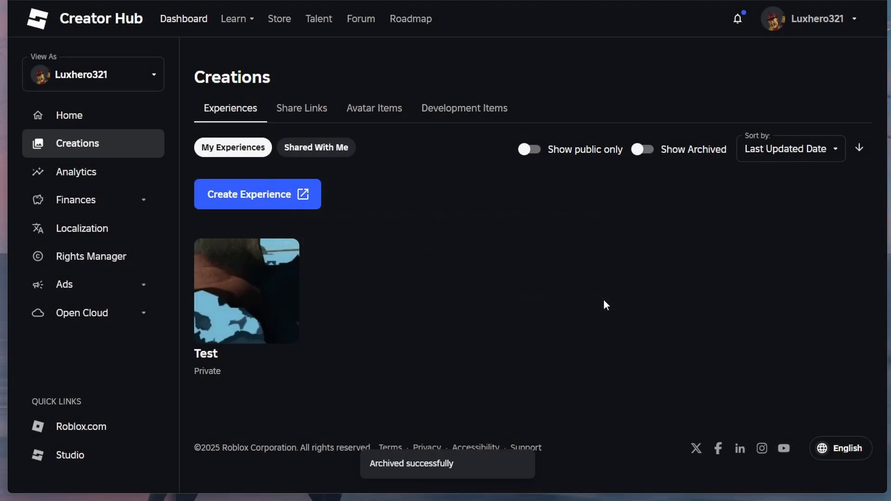
pyautogui.moveTo(613, 201)
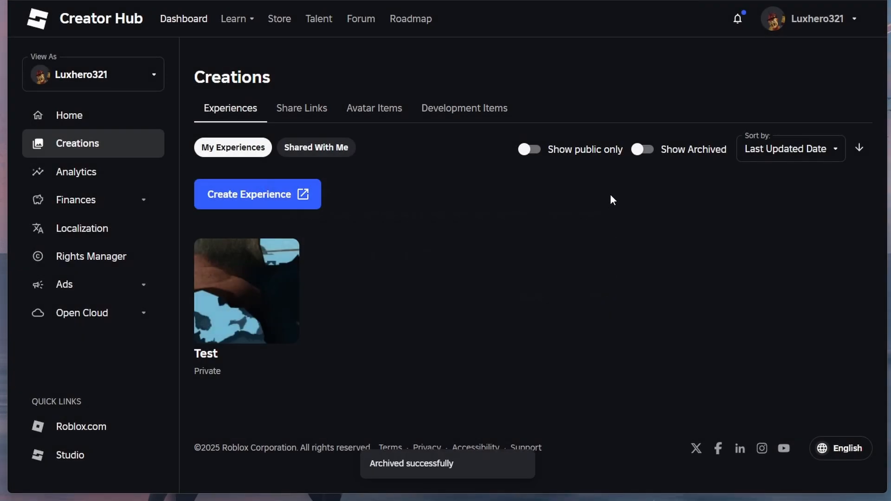
# Step: Show archived experiences, restore Tutorial Town, then hide archived to see it beside Test
pyautogui.click(642, 149)
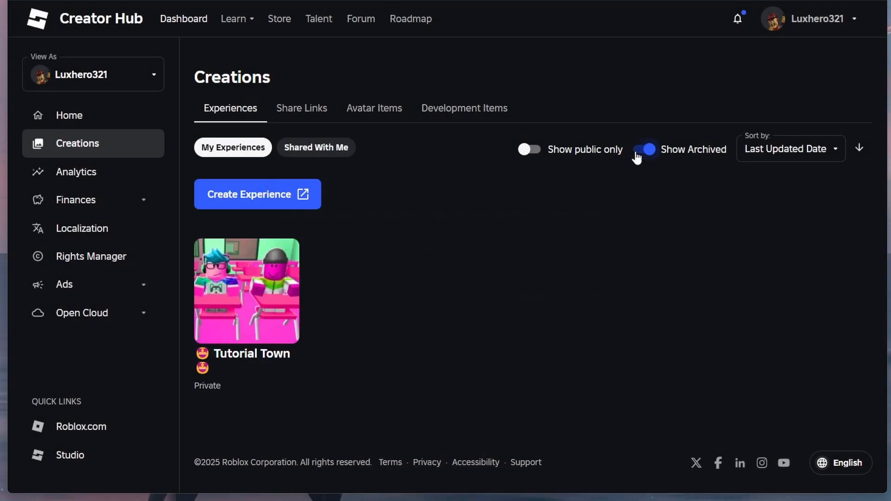
pyautogui.moveTo(272, 272)
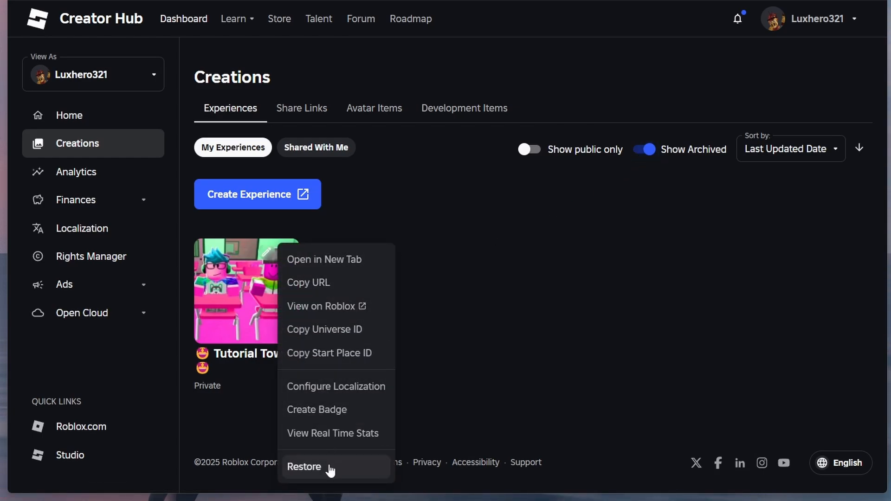
pyautogui.click(305, 467)
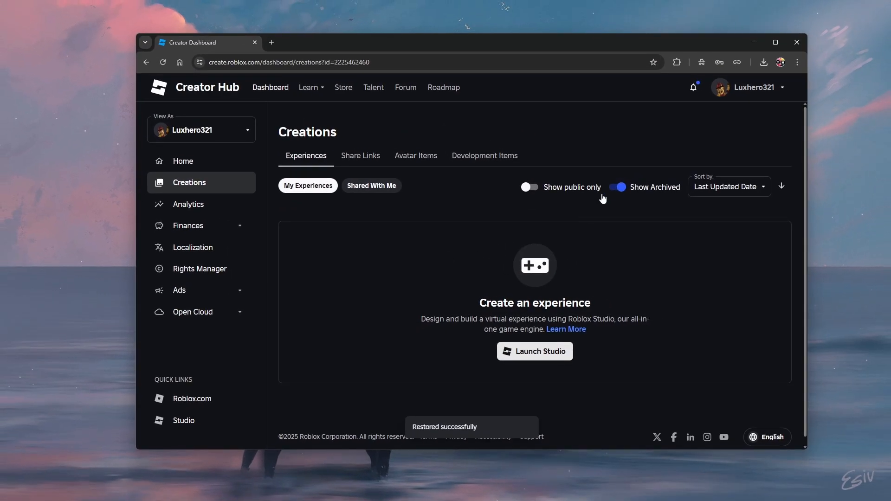
pyautogui.click(618, 186)
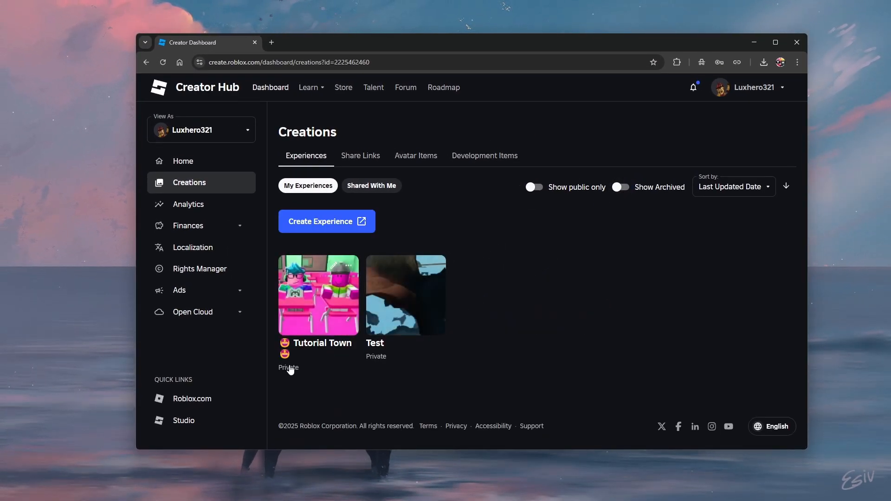